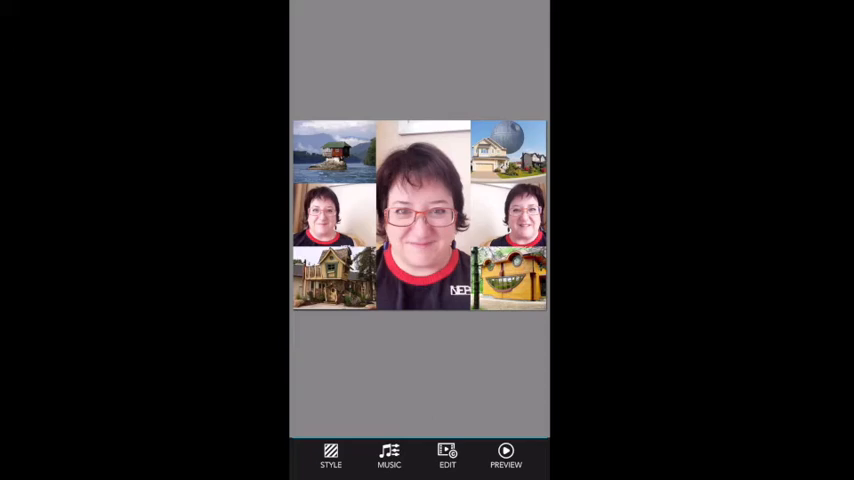
Step: Select a collage frame to show its Photo & GIF / Video / Slideshow media choices
{"action": "left_click", "coordinate": [448, 456]}
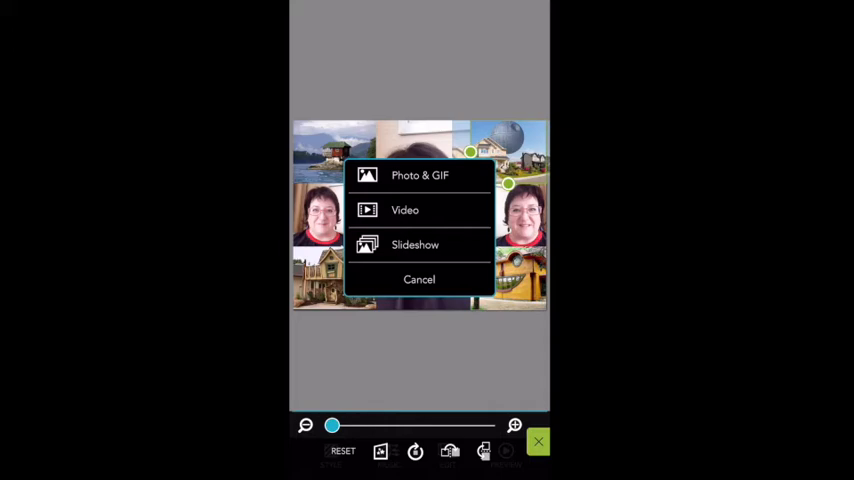
{"action": "left_click", "coordinate": [420, 176]}
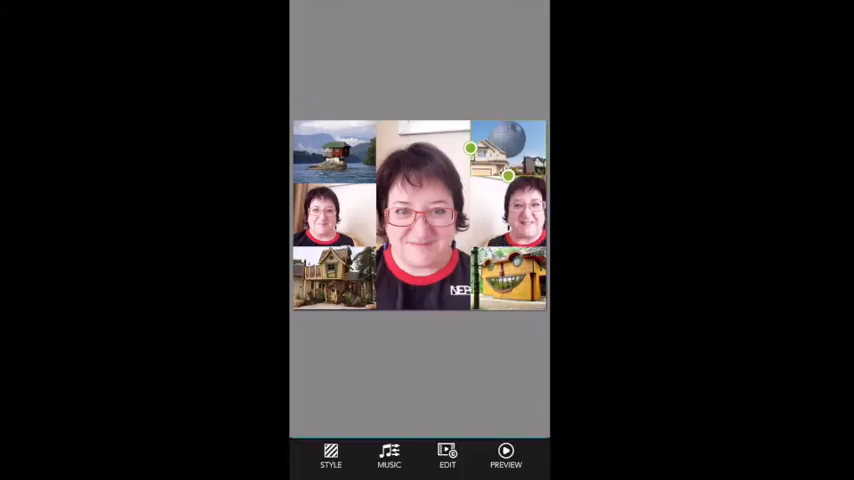
{"action": "left_click", "coordinate": [448, 456]}
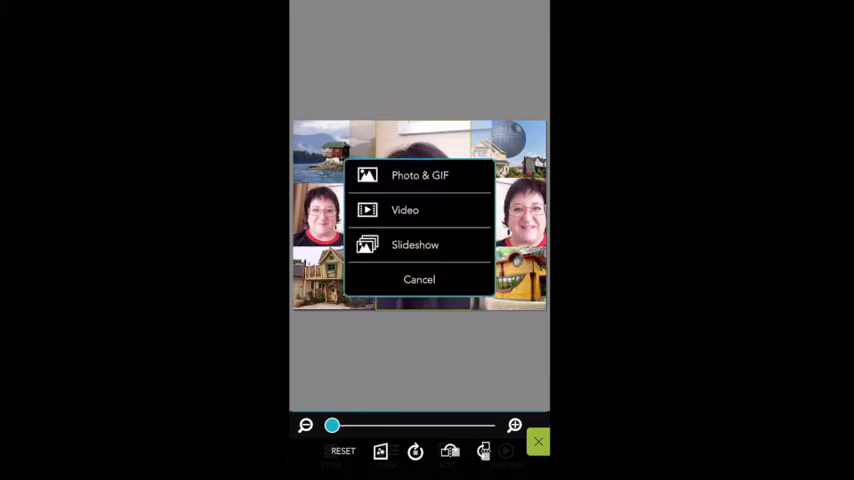
{"action": "left_click", "coordinate": [404, 210]}
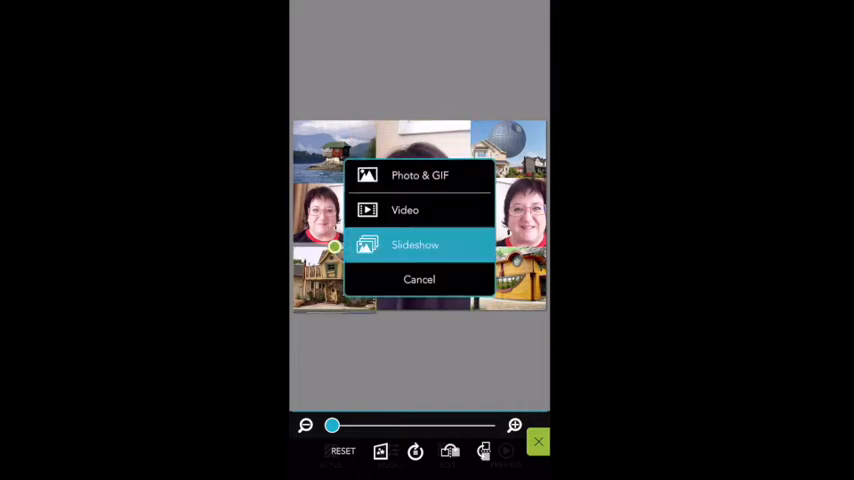
Step: Make the selected frame a slideshow, reaching its time-per-slide and duration presets
{"action": "left_click", "coordinate": [416, 244]}
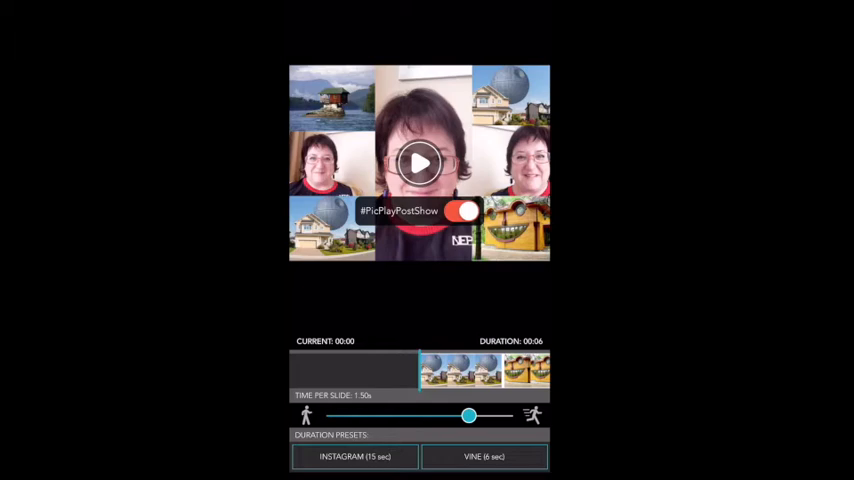
{"action": "left_click", "coordinate": [420, 164]}
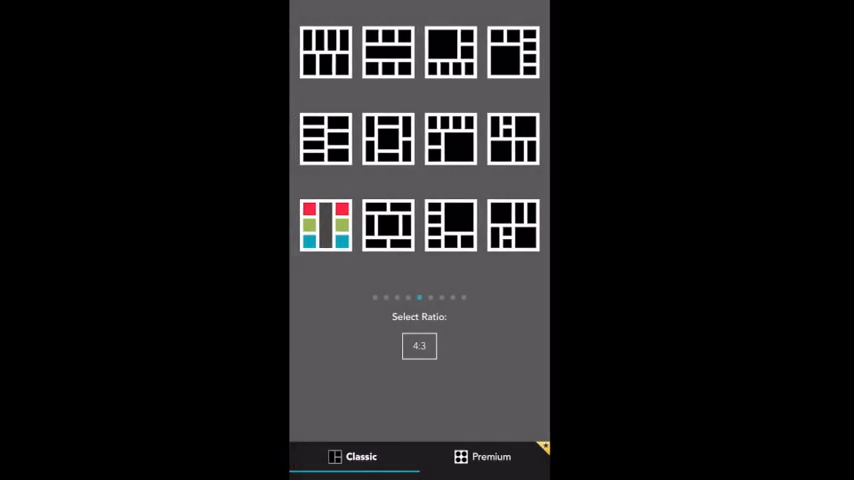
Step: Browse Classic then Premium layouts and choose a four-frame collage with diagonal dividers
{"action": "scroll", "scroll_direction": "left", "scroll_amount": 3}
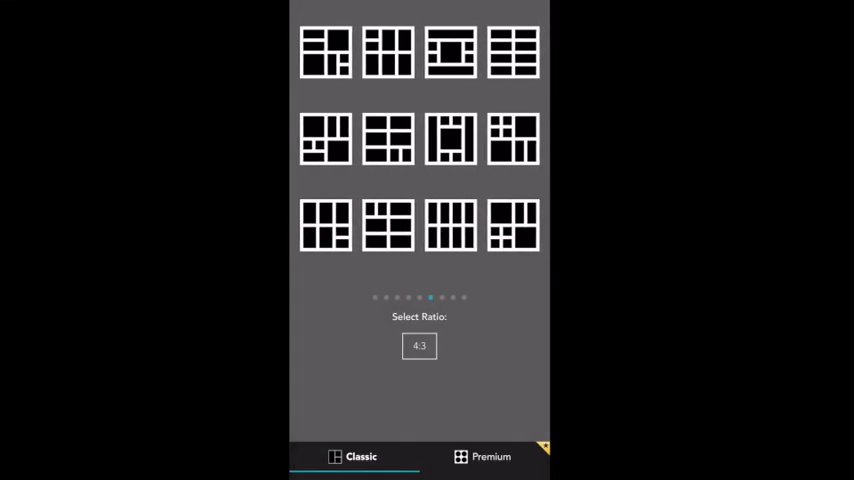
{"action": "scroll", "scroll_direction": "left", "scroll_amount": 3}
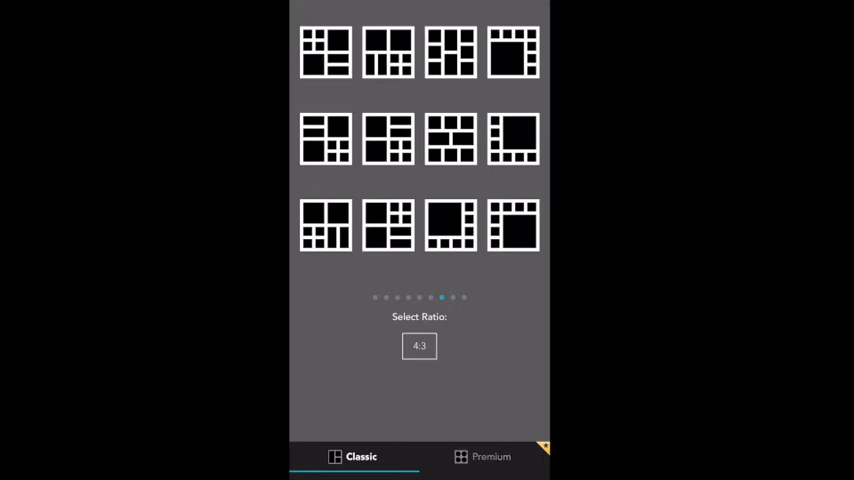
{"action": "left_click", "coordinate": [490, 456]}
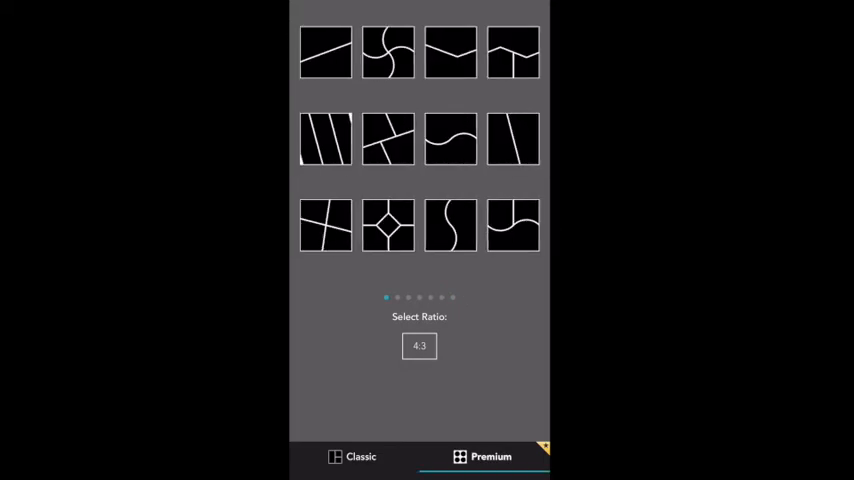
{"action": "scroll", "scroll_direction": "left", "scroll_amount": 3}
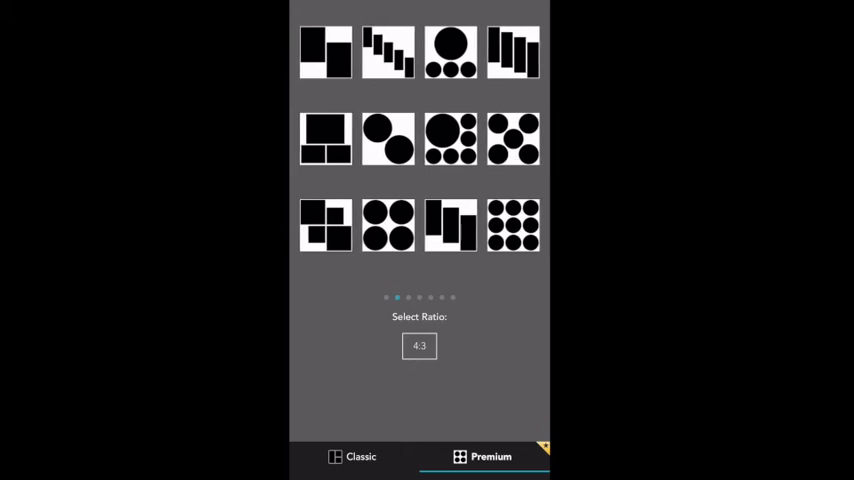
{"action": "scroll", "scroll_direction": "left", "scroll_amount": 3}
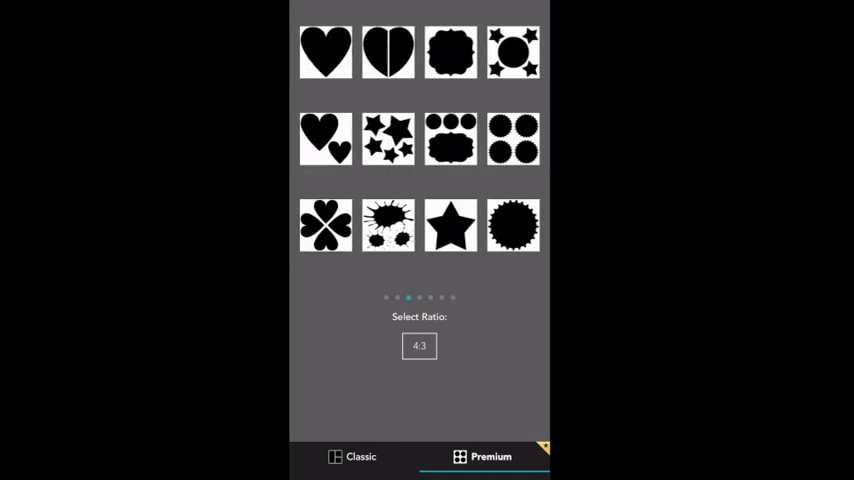
{"action": "scroll", "scroll_direction": "left", "scroll_amount": 3}
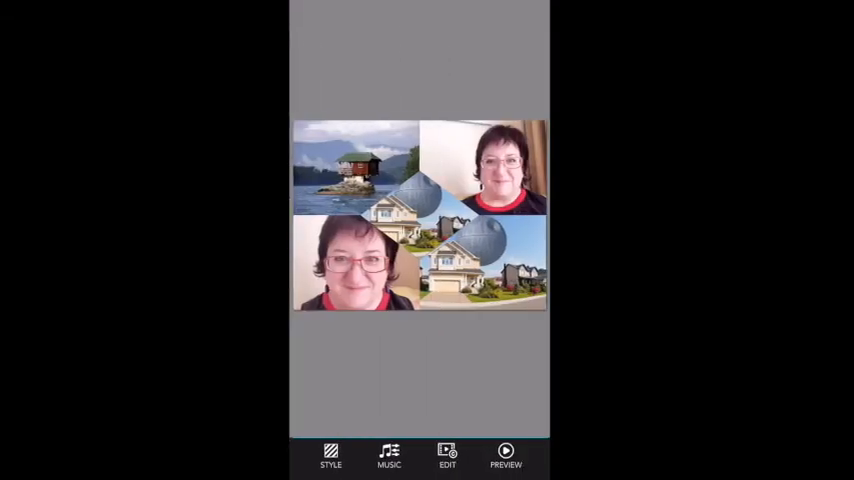
Step: Fill the centre frame with a video clip of the woman and confirm it
{"action": "left_click", "coordinate": [448, 456]}
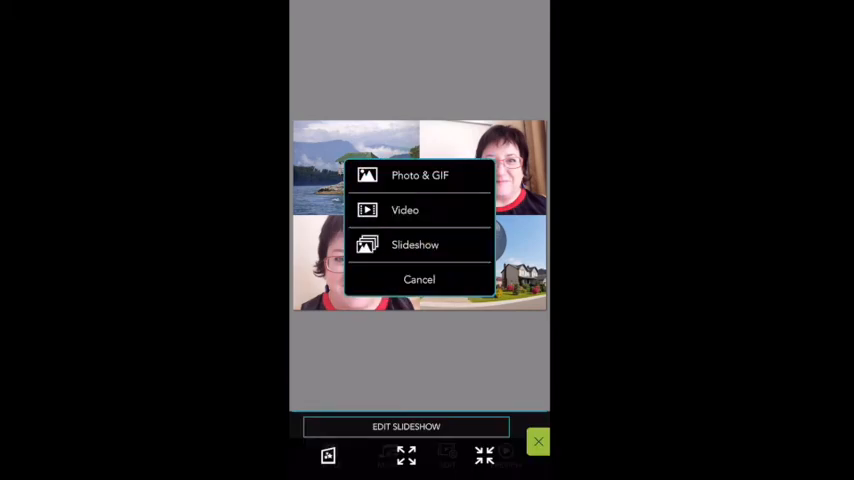
{"action": "left_click", "coordinate": [404, 208]}
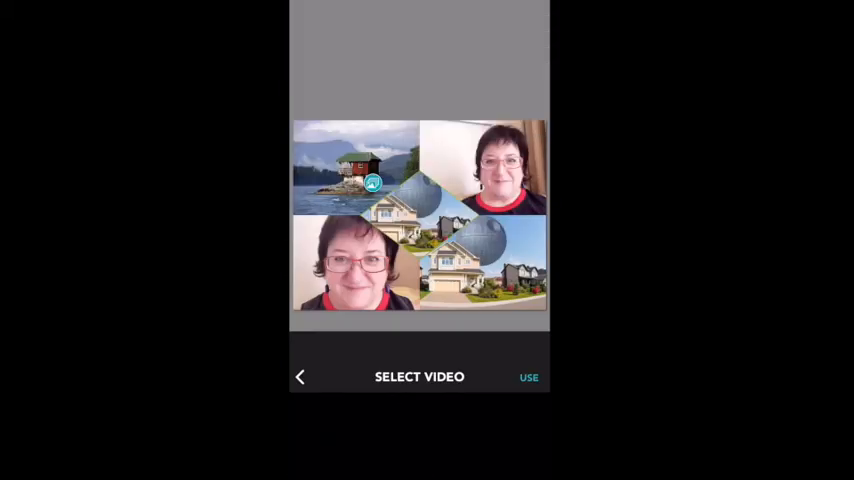
{"action": "left_click", "coordinate": [528, 376]}
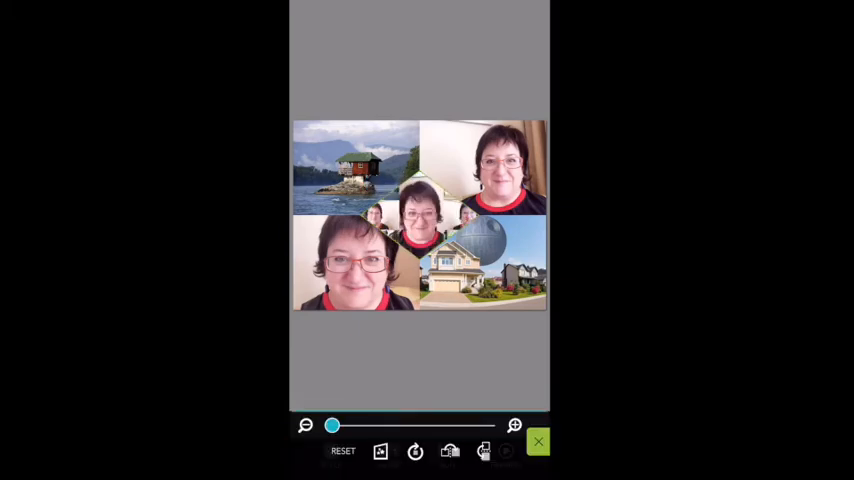
{"action": "left_click", "coordinate": [538, 440]}
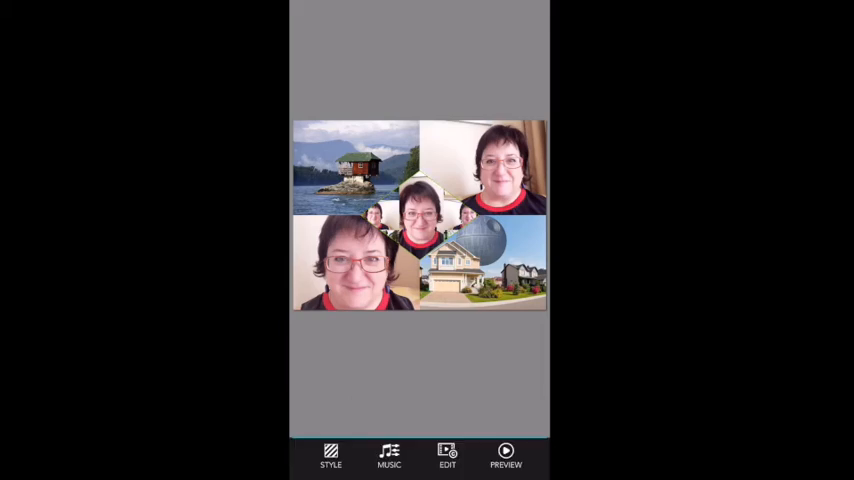
{"action": "left_click", "coordinate": [448, 456]}
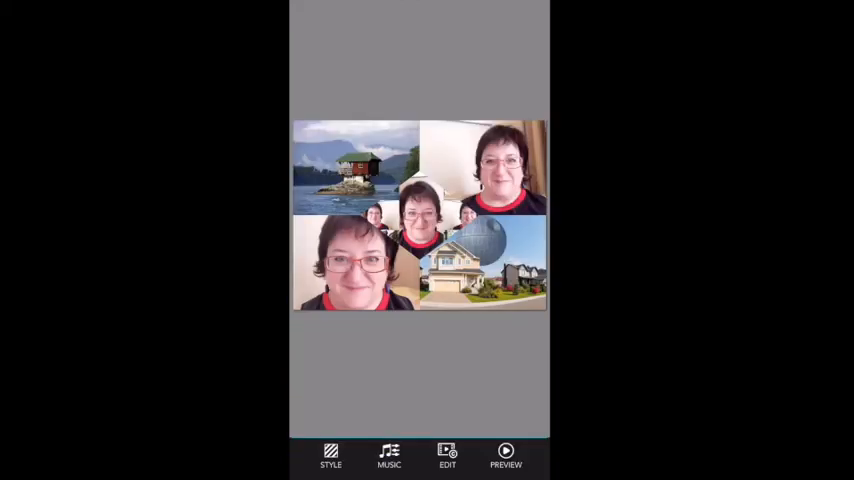
Step: Browse the Theme Music tracks from the Music panel without selecting a song
{"action": "left_click", "coordinate": [388, 456]}
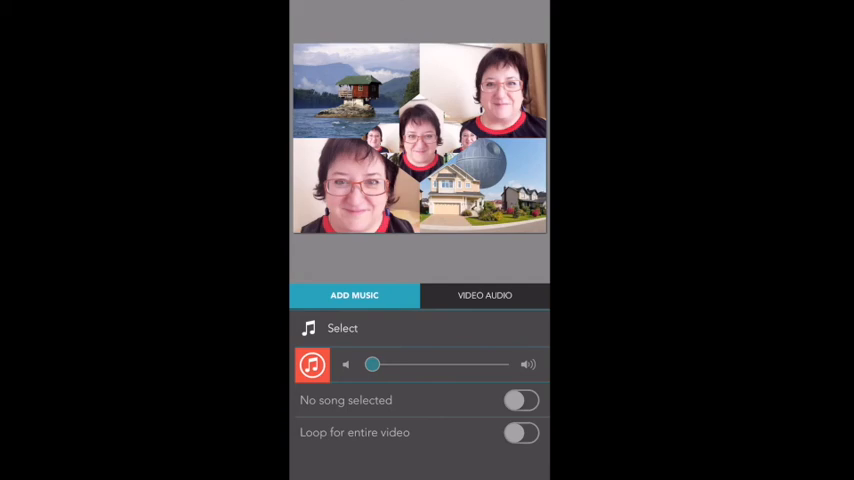
{"action": "left_click", "coordinate": [342, 328]}
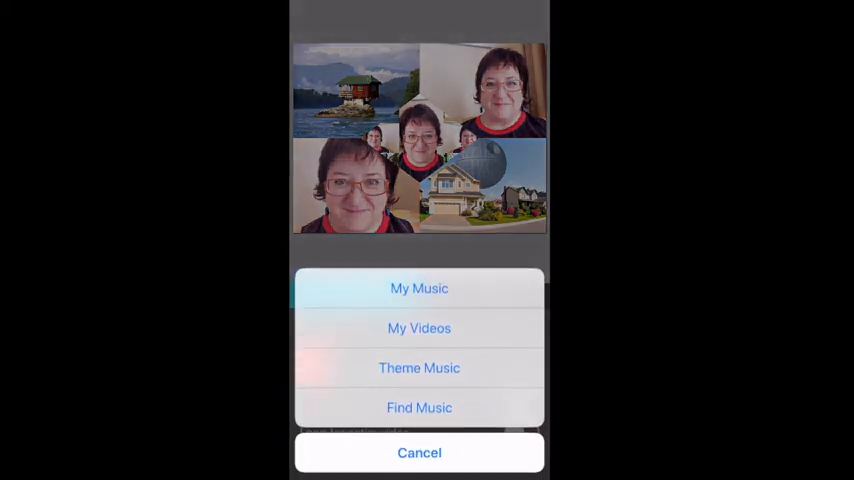
{"action": "left_click", "coordinate": [420, 368]}
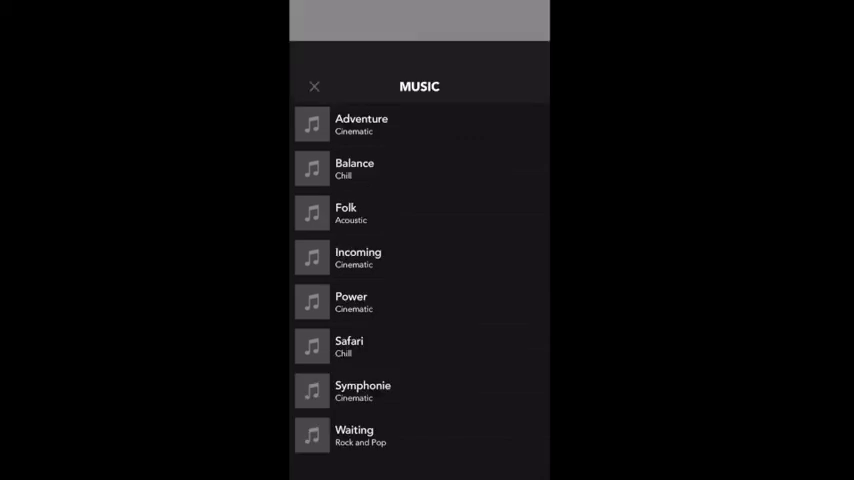
{"action": "left_click", "coordinate": [314, 86]}
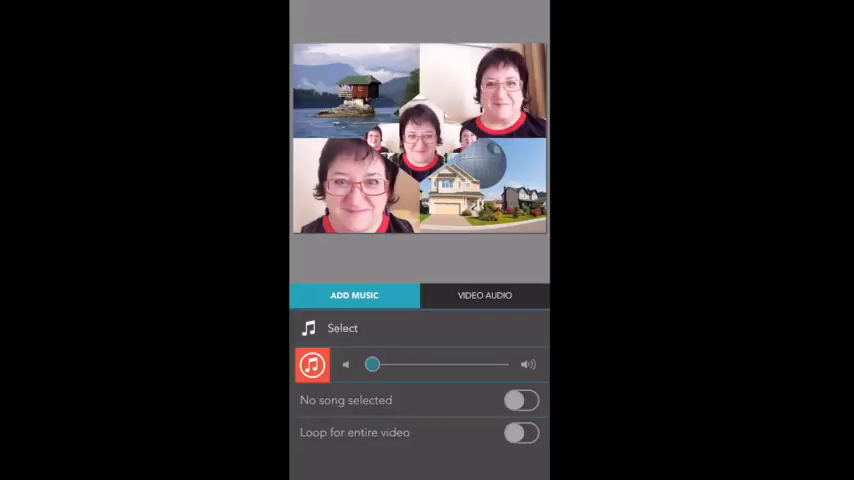